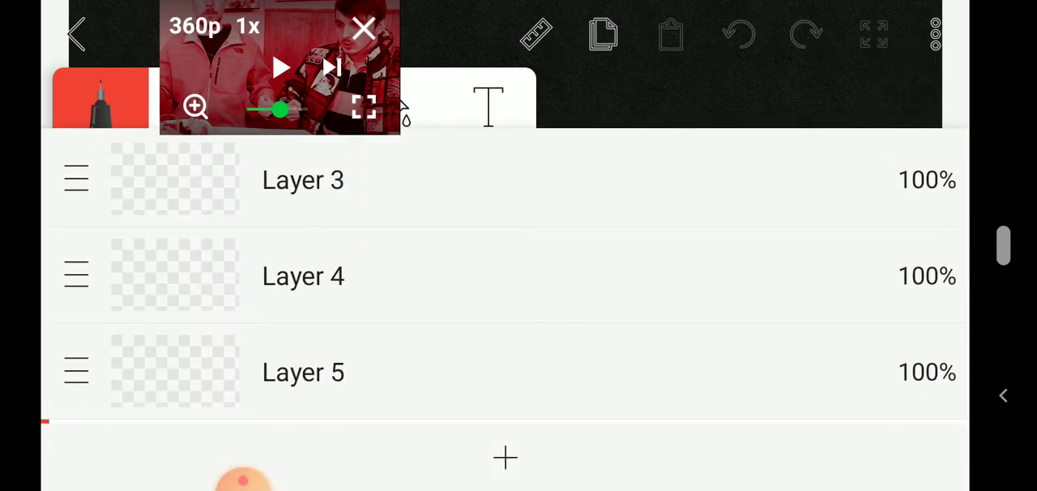
- Scroll through and dismiss the Premium offer, then reopen the Layers panel showing Layers 2–4
scroll("down", 3)
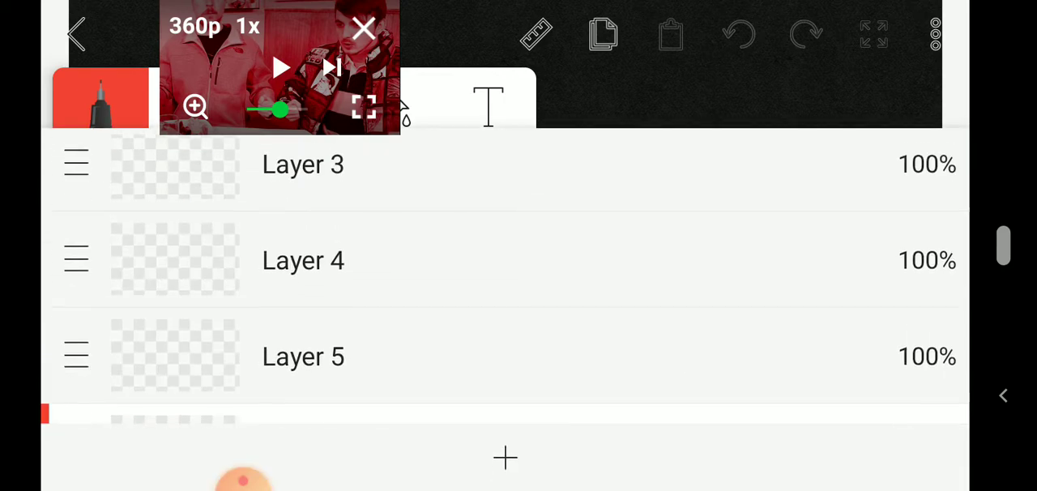
scroll("down", 3)
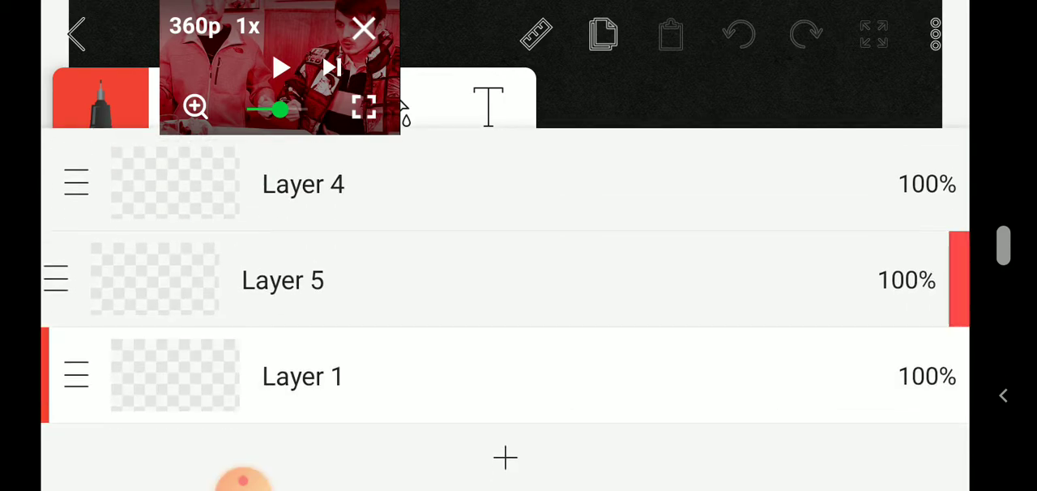
scroll("down", 3)
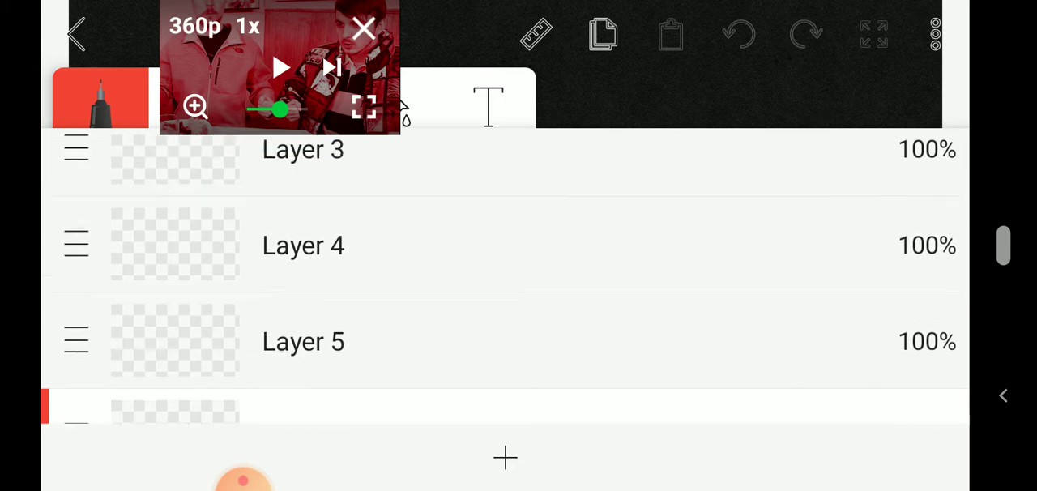
scroll("down", 3)
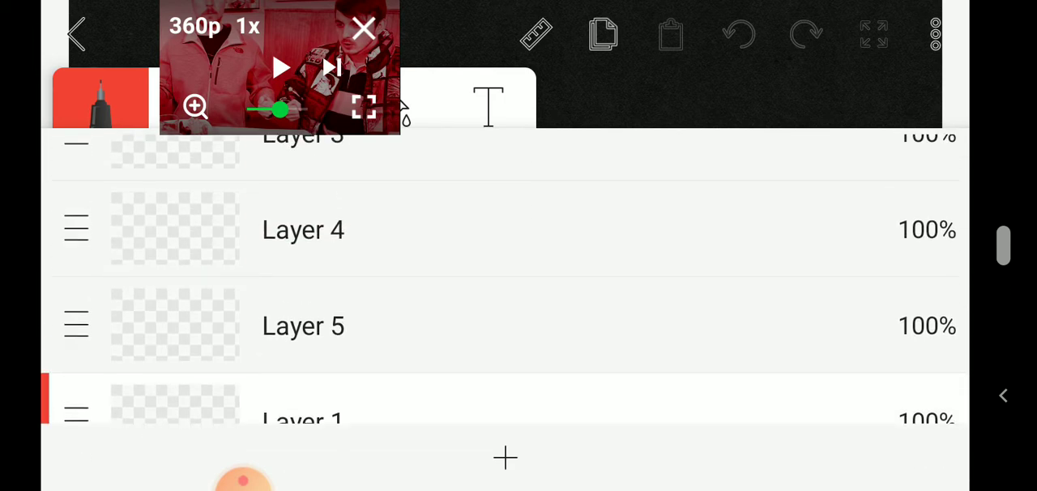
scroll("down", 3)
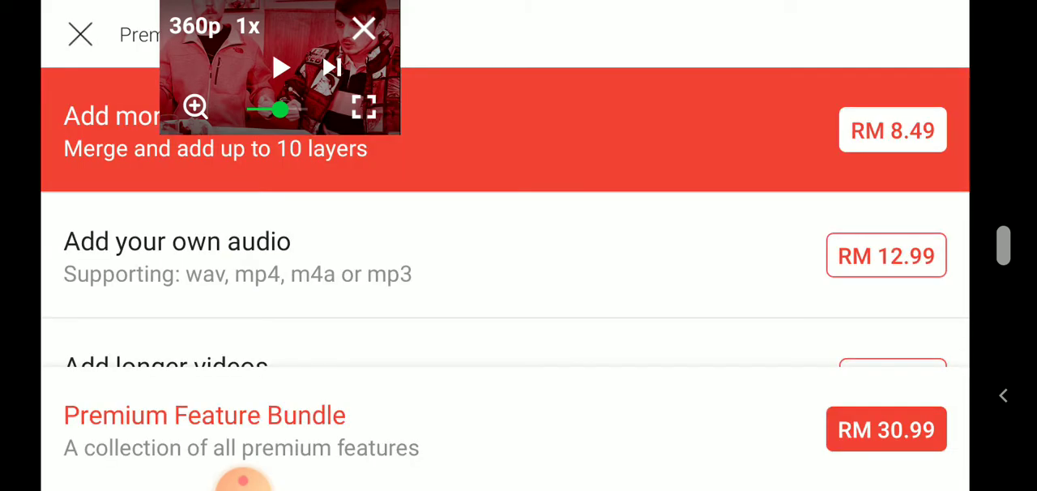
left_click(79, 37)
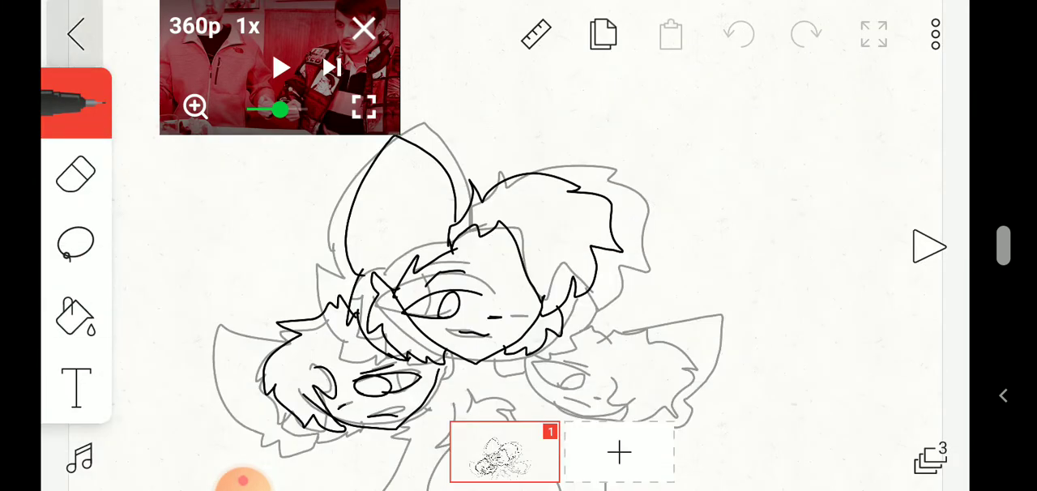
left_click(929, 458)
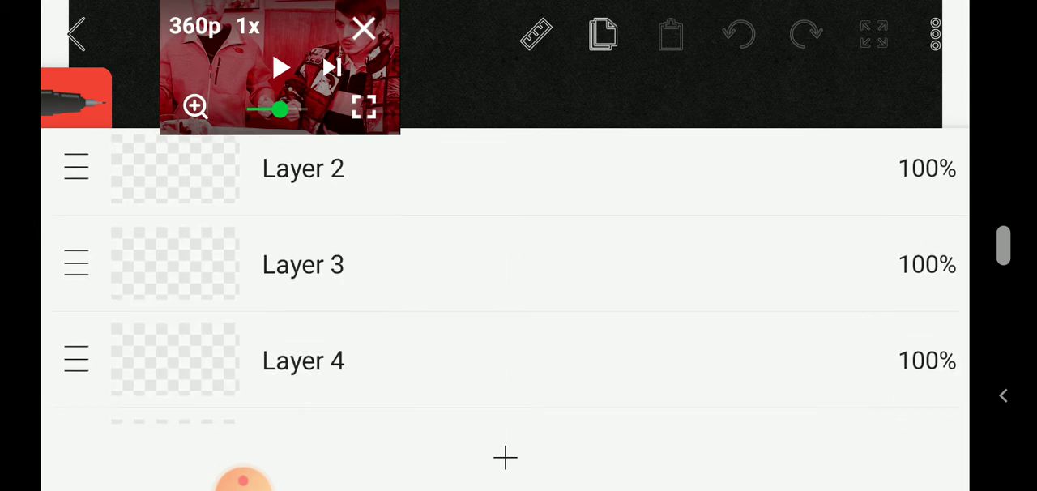
scroll("down", 3)
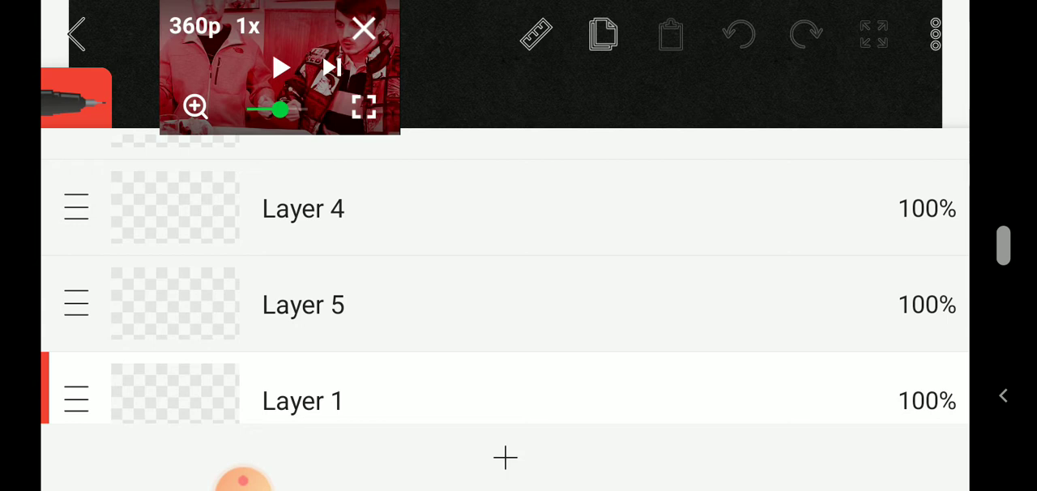
left_click(78, 31)
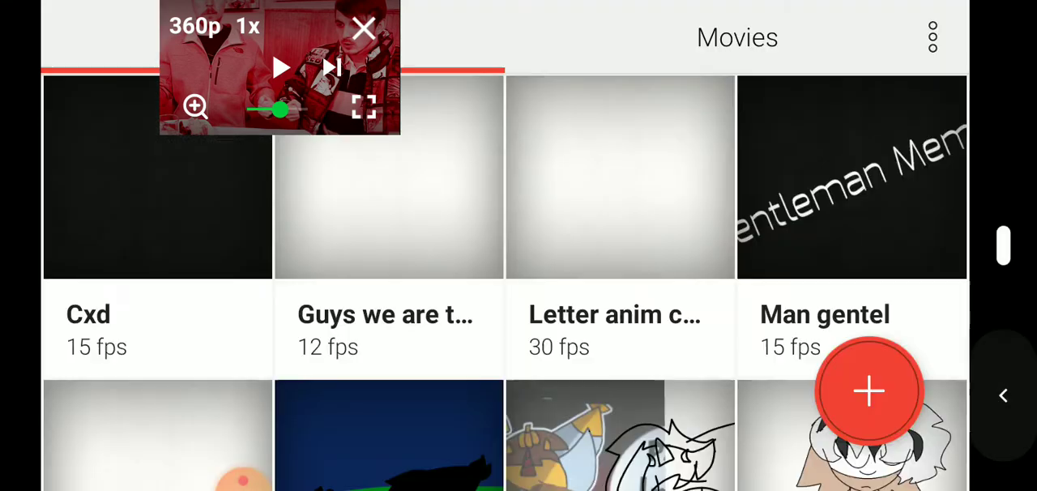